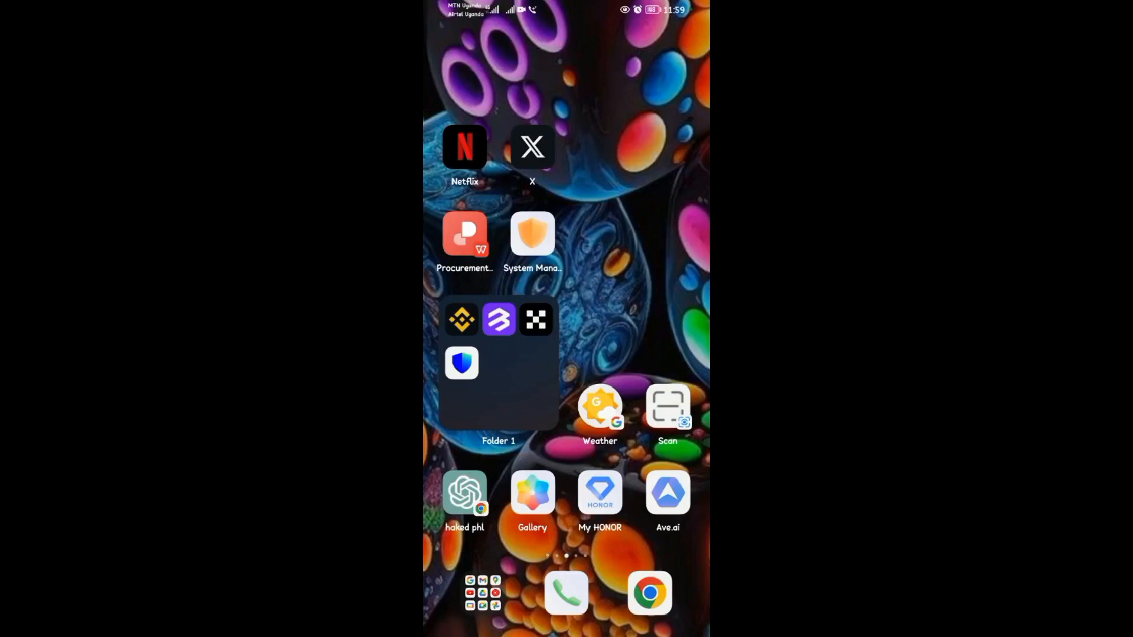
Swipe up on the home screen to reveal the full app drawer
{"action": "scroll", "scroll_direction": "up", "scroll_amount": 3}
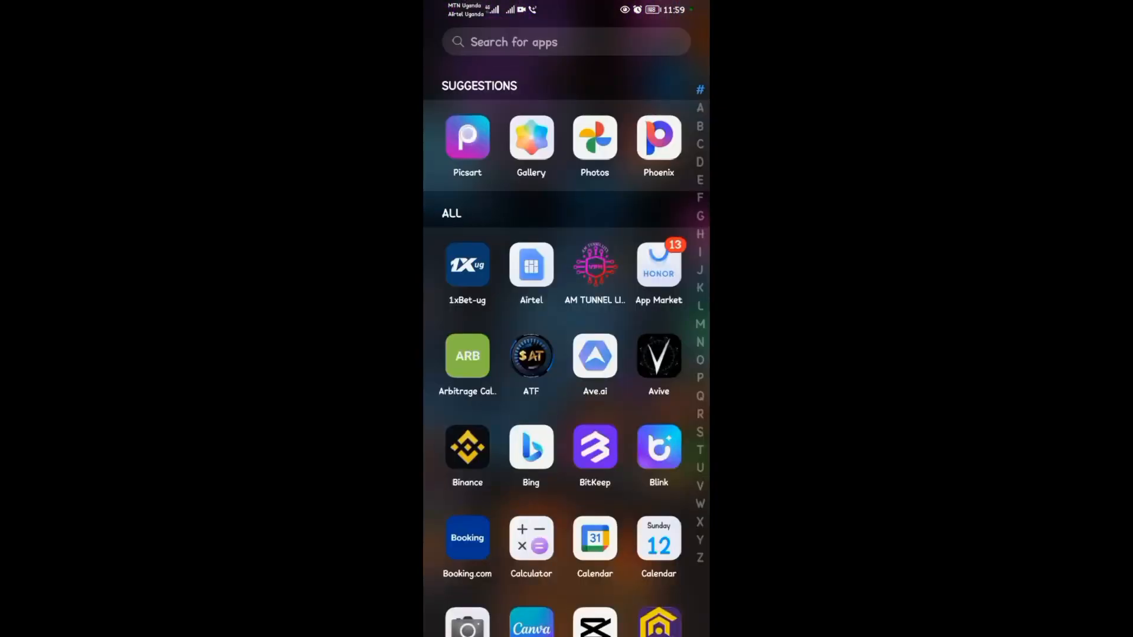
Launch Picsart and start a new edit, showing the Recent photo picker
{"action": "left_click", "coordinate": [467, 136]}
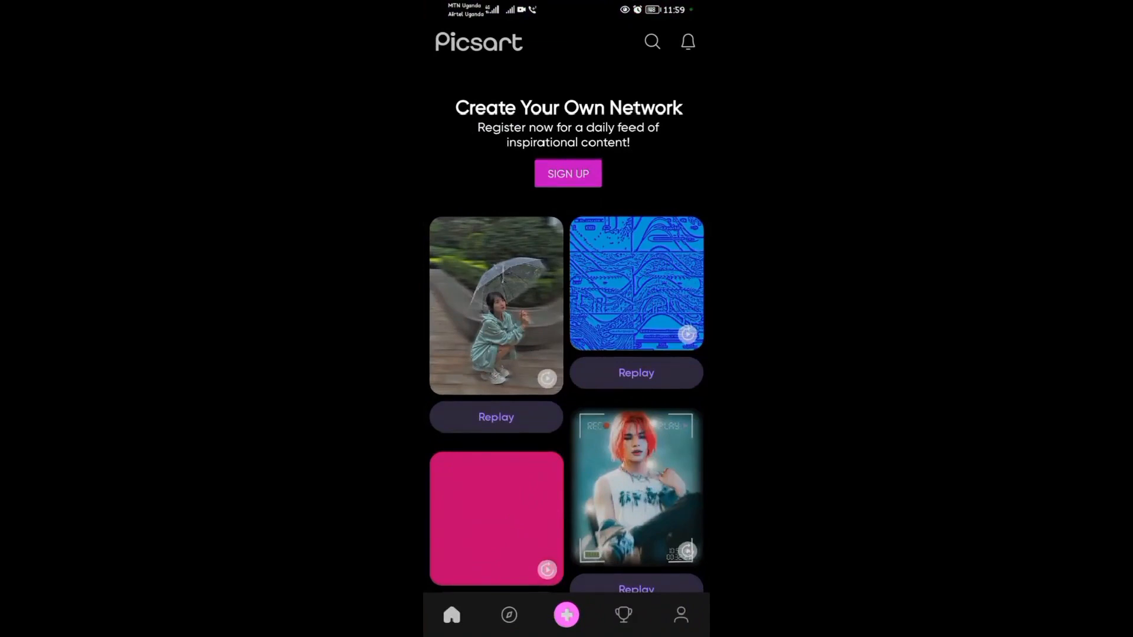
{"action": "left_click", "coordinate": [565, 615]}
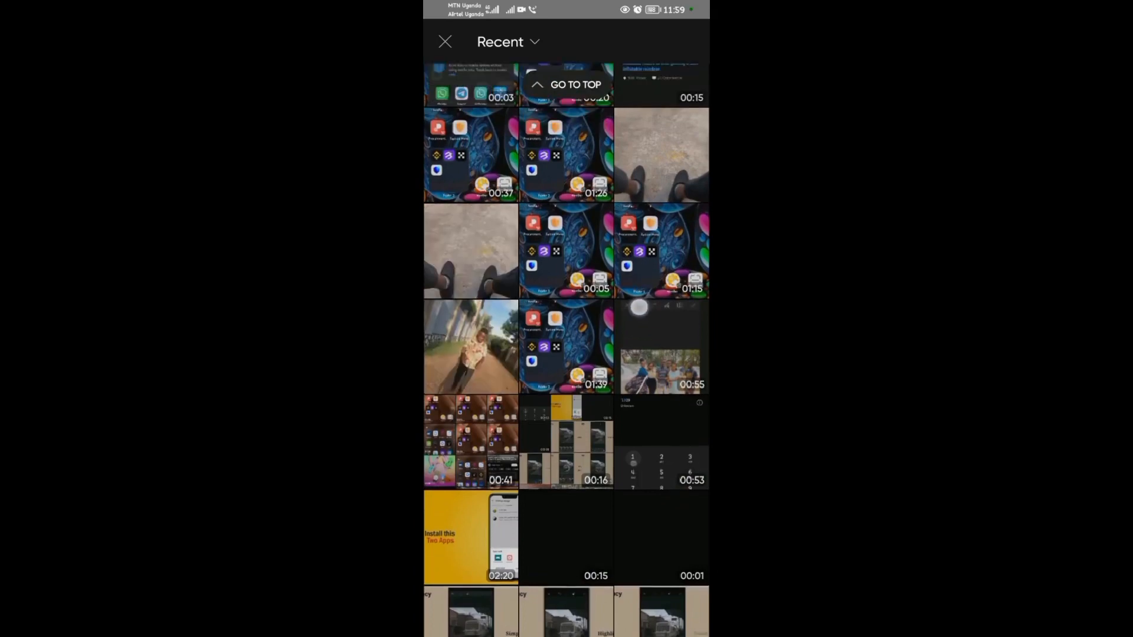
Scroll the Recent gallery to the feet-on-concrete photo and bring up the editing tools
{"action": "scroll", "scroll_direction": "down", "scroll_amount": 3}
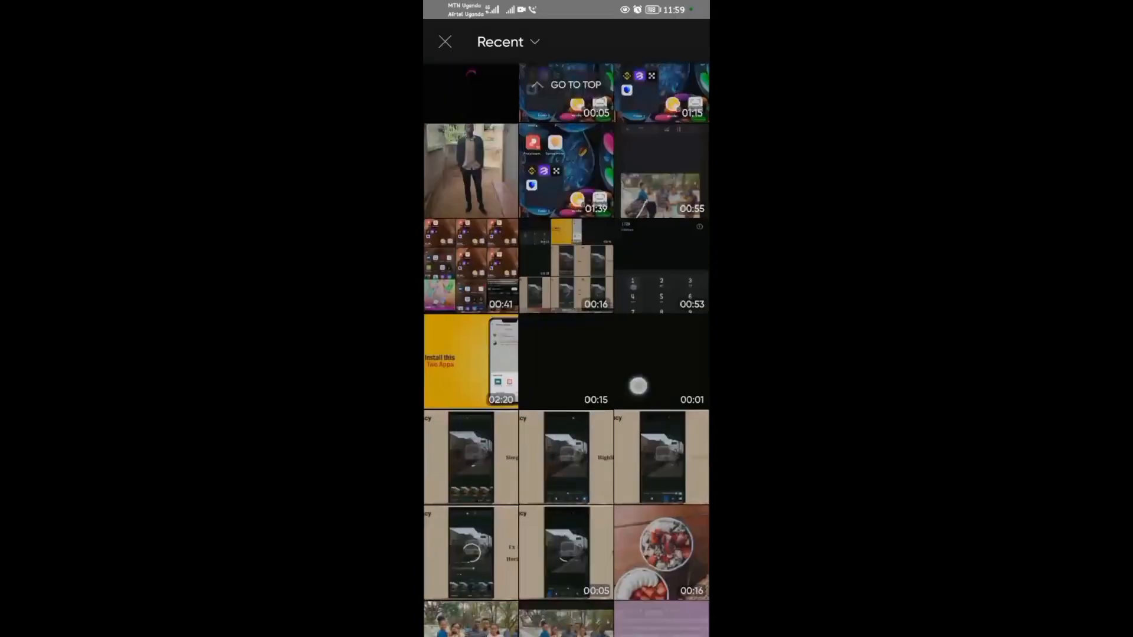
{"action": "scroll", "scroll_direction": "down", "scroll_amount": 3}
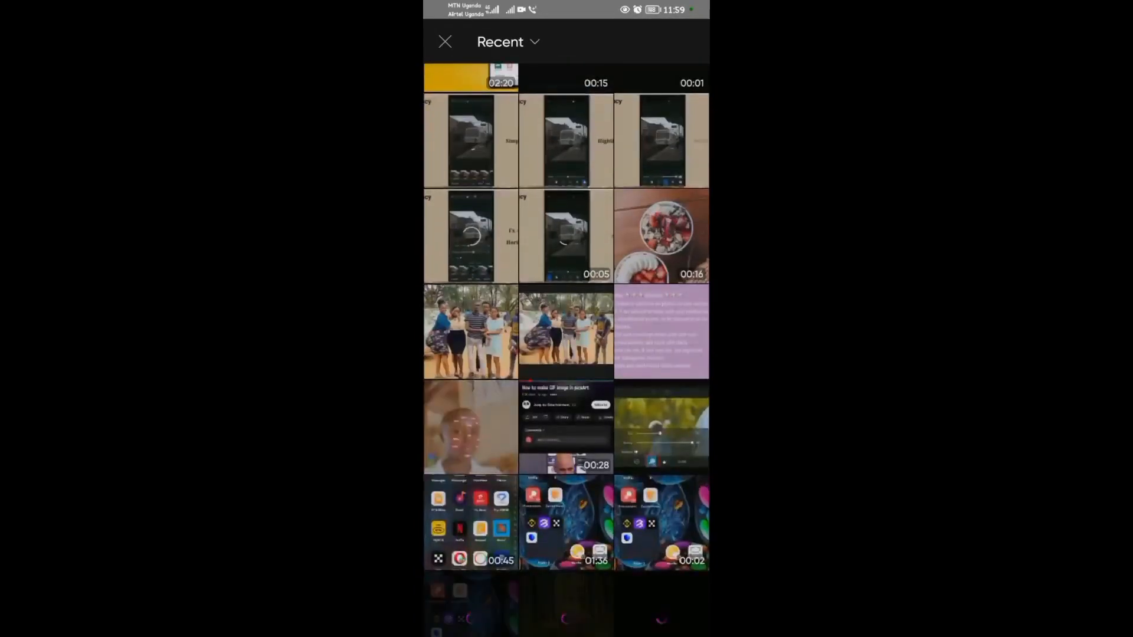
{"action": "scroll", "scroll_direction": "down", "scroll_amount": 3}
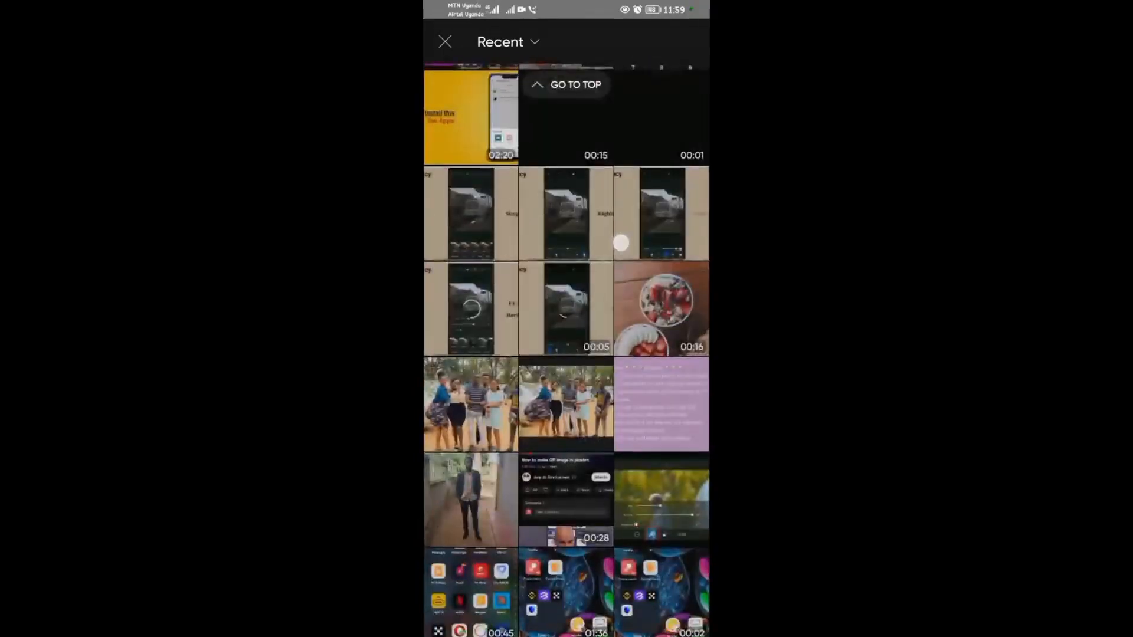
{"action": "scroll", "scroll_direction": "down", "scroll_amount": 3}
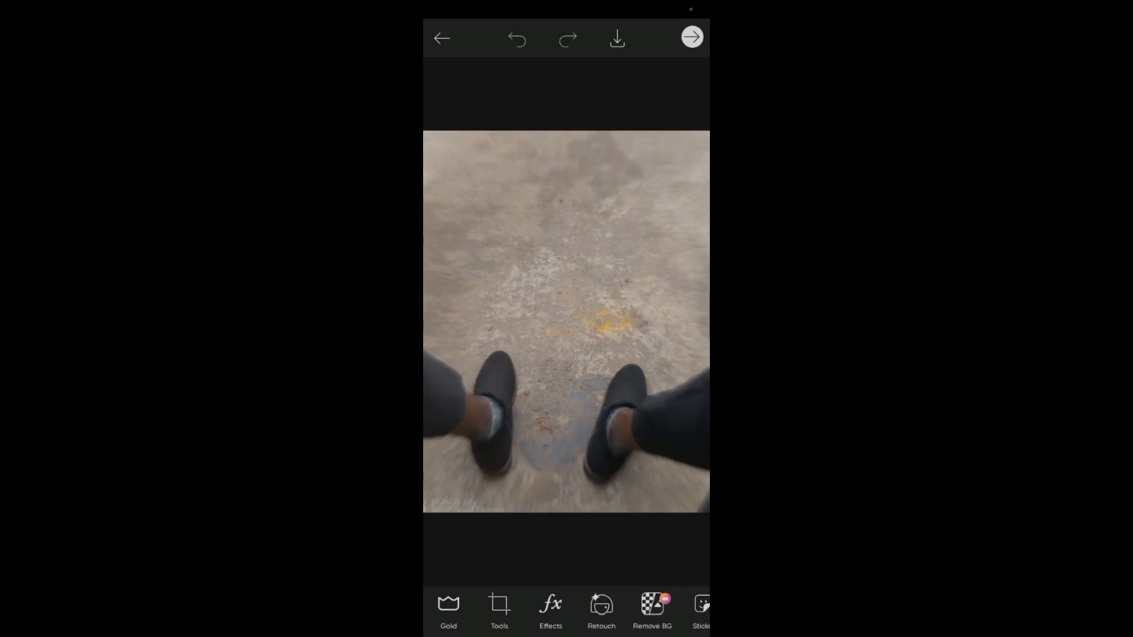
{"action": "left_click", "coordinate": [500, 610]}
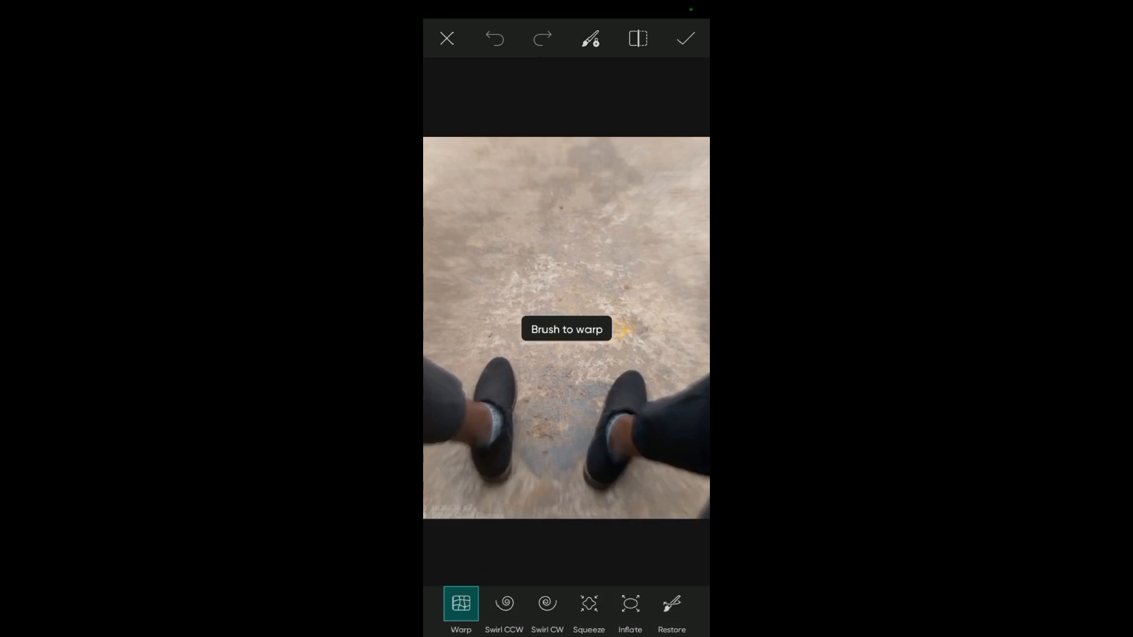
Choose the Stretch tool and set its mode to Swirl CCW
{"action": "left_click_drag", "start_coordinate": [567, 330], "coordinate": [534, 373]}
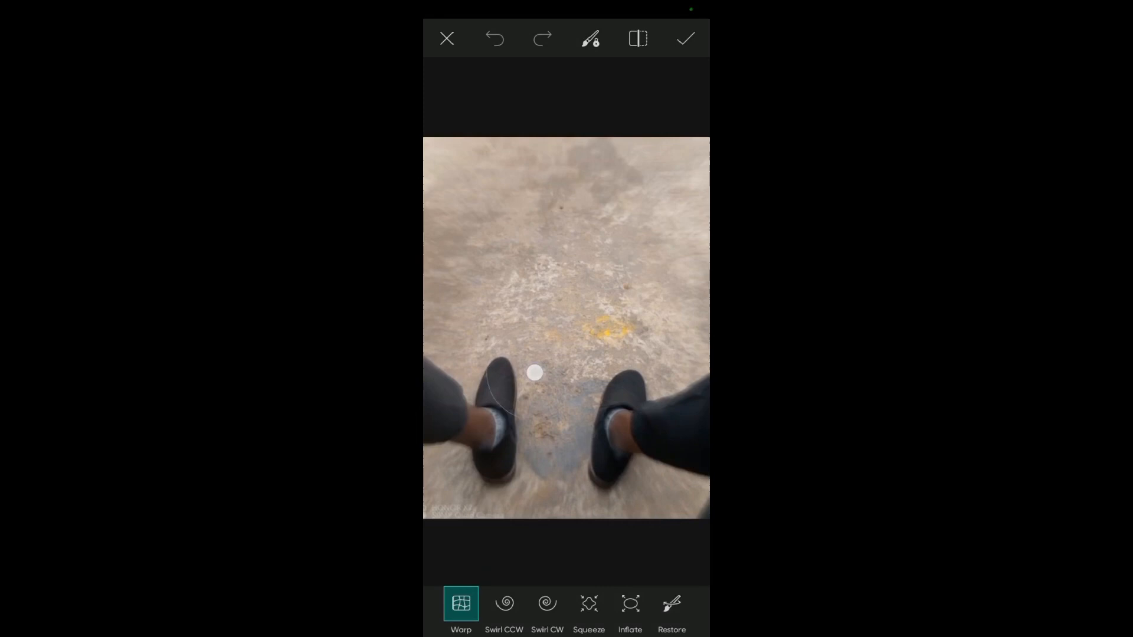
{"action": "left_click", "coordinate": [504, 606]}
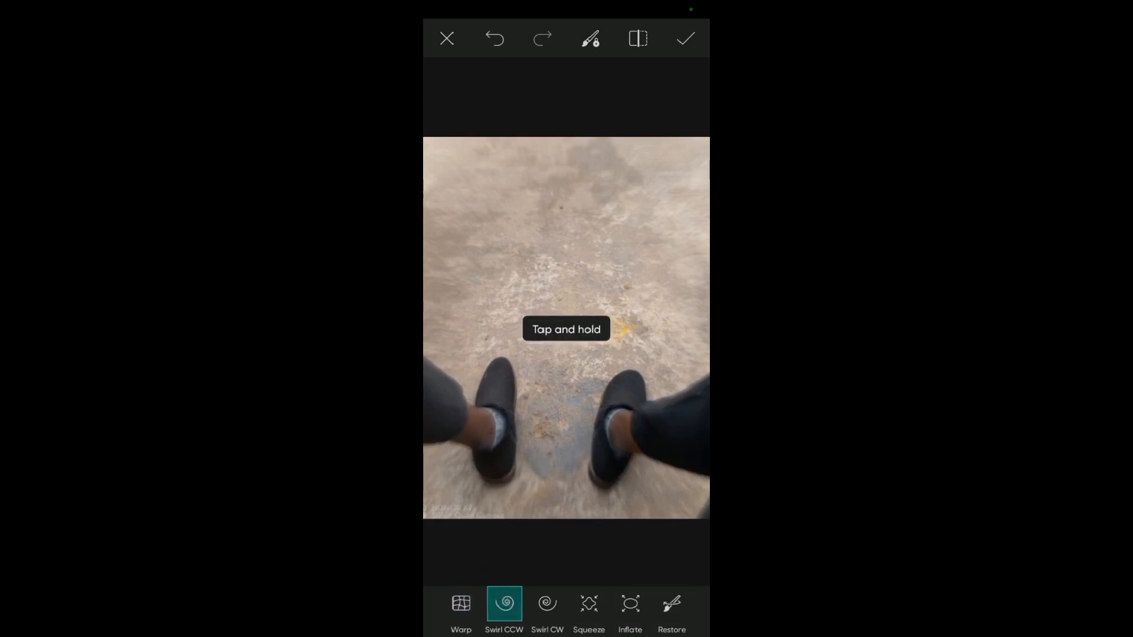
Swirl the right shoe and the upper-right concrete counterclockwise
{"action": "left_click", "coordinate": [578, 422]}
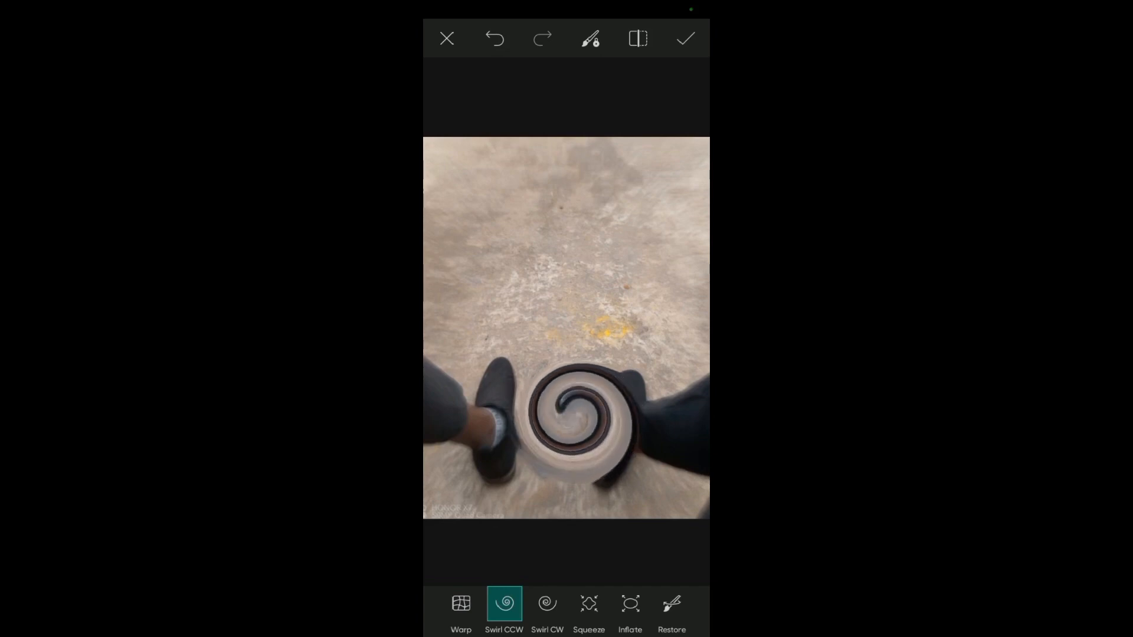
{"action": "left_click", "coordinate": [659, 272]}
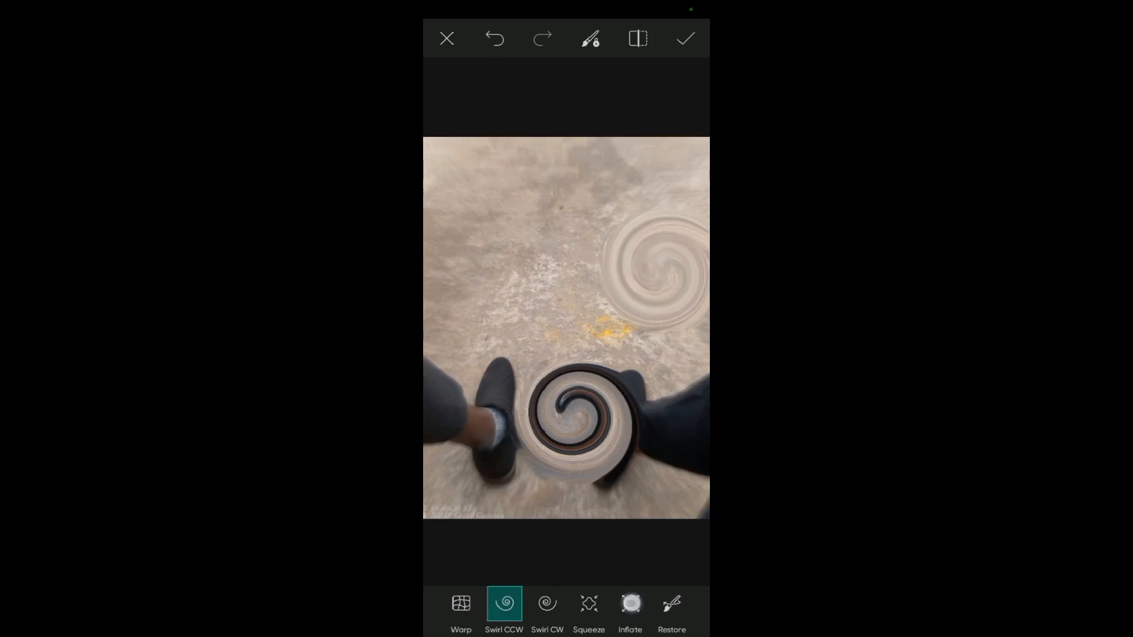
Squeeze the left foot inward, then return to Swirl CCW mode
{"action": "left_click", "coordinate": [588, 603]}
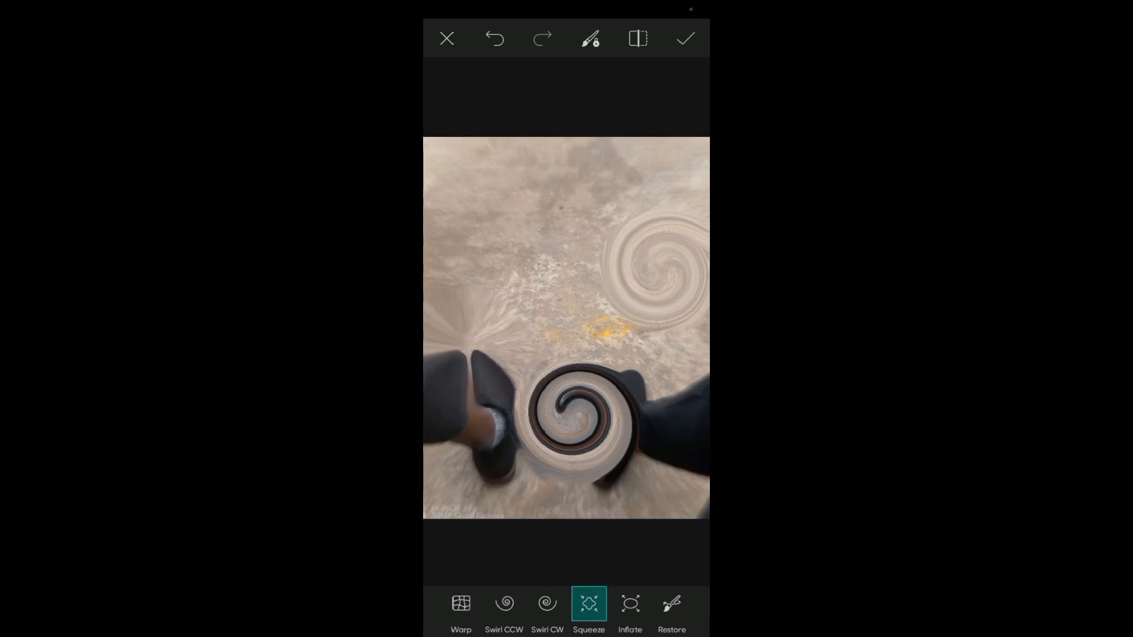
{"action": "left_click", "coordinate": [503, 603]}
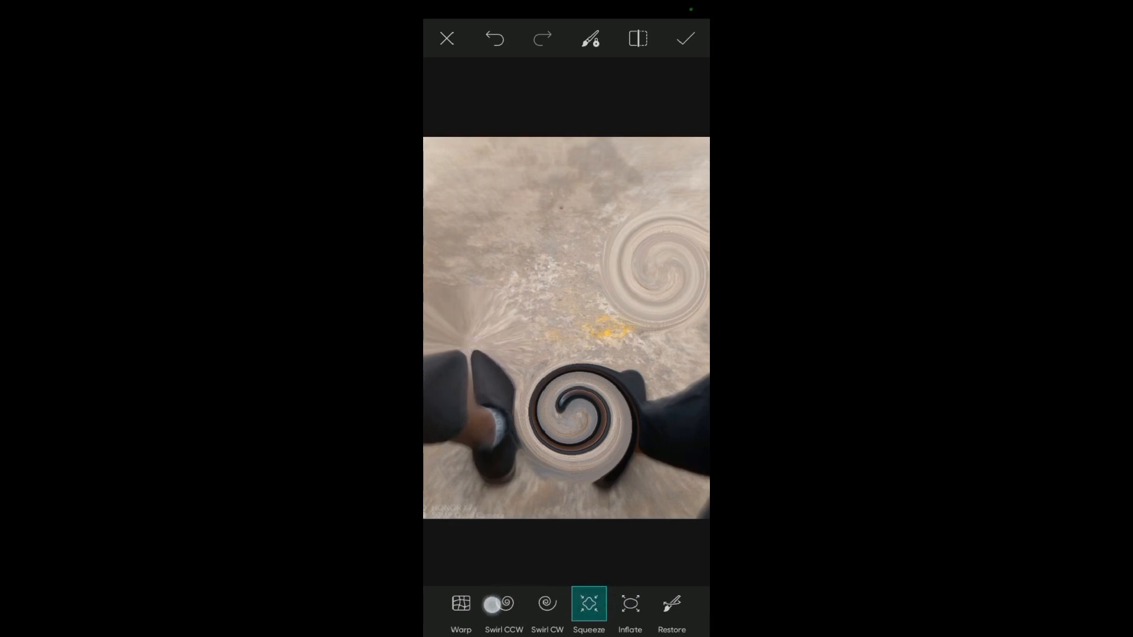